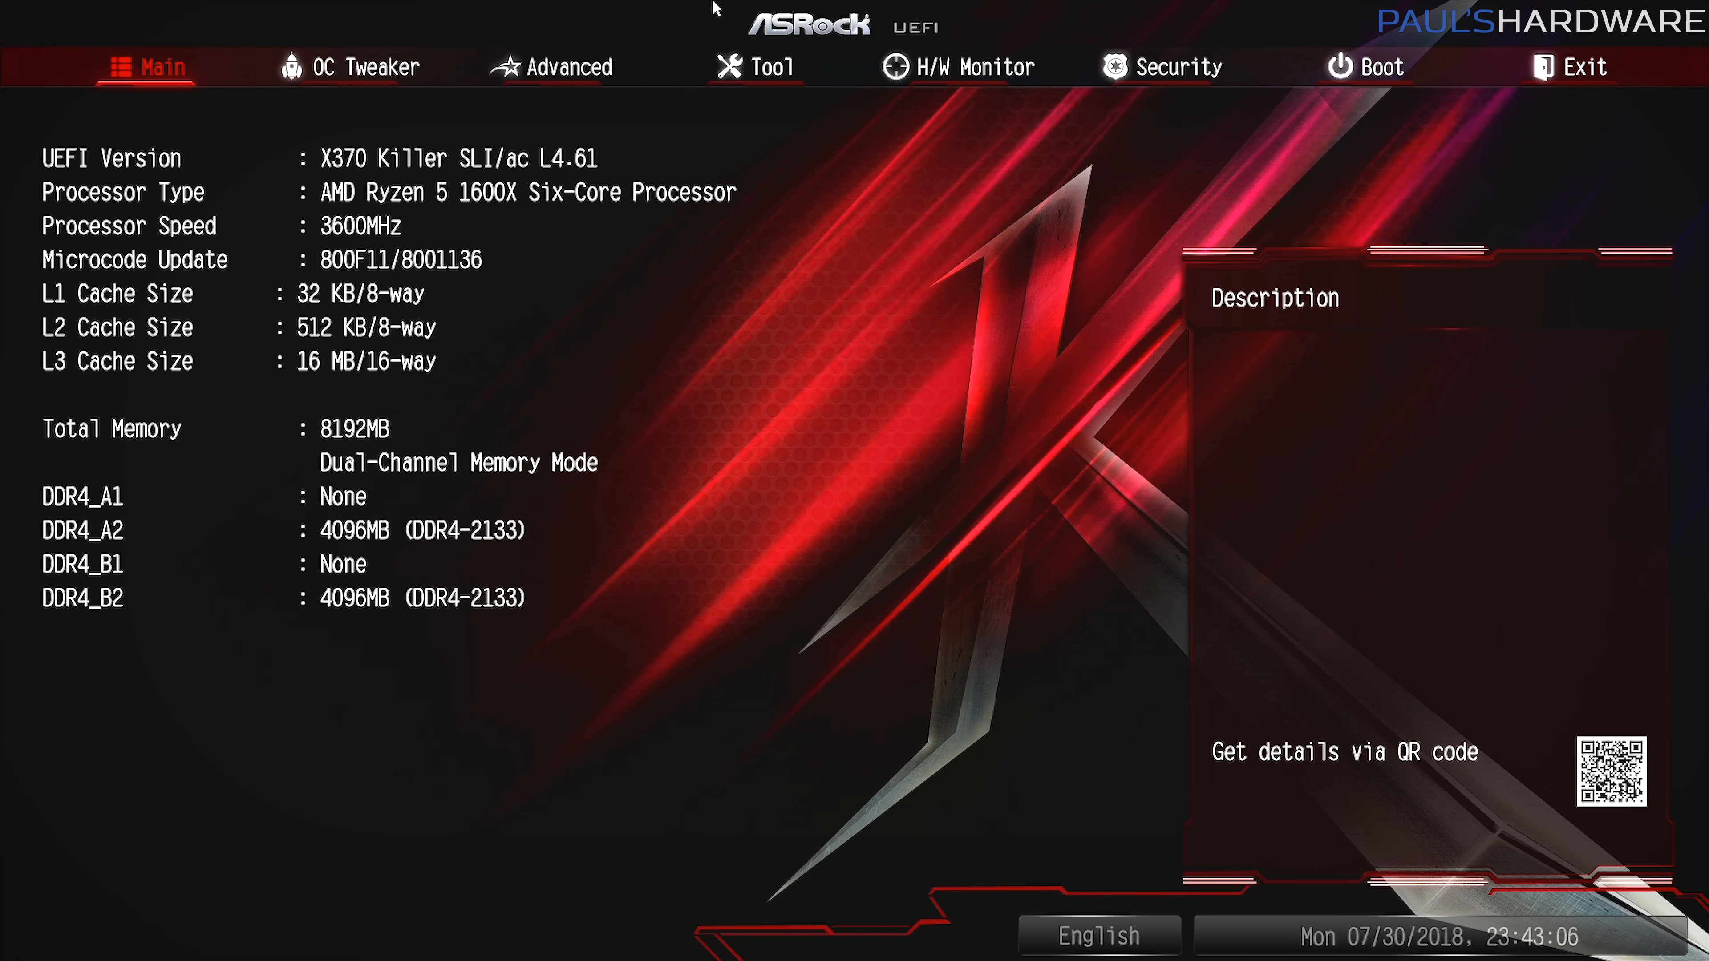
pyautogui.moveTo(466, 206)
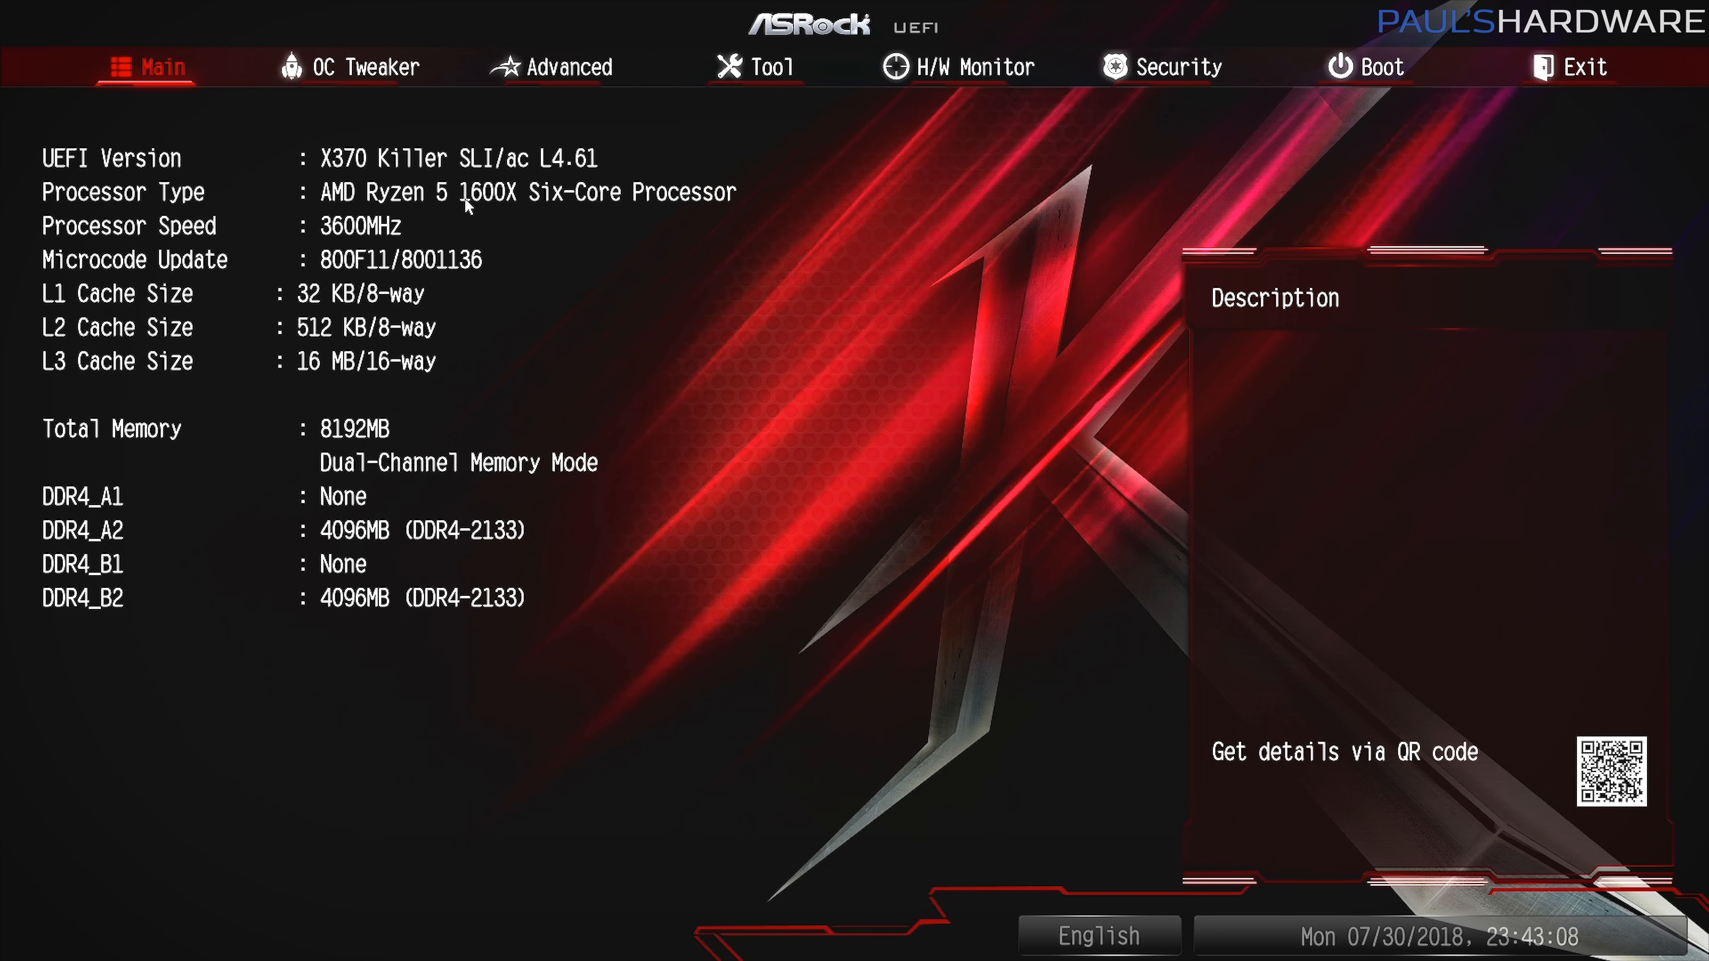
pyautogui.moveTo(453, 244)
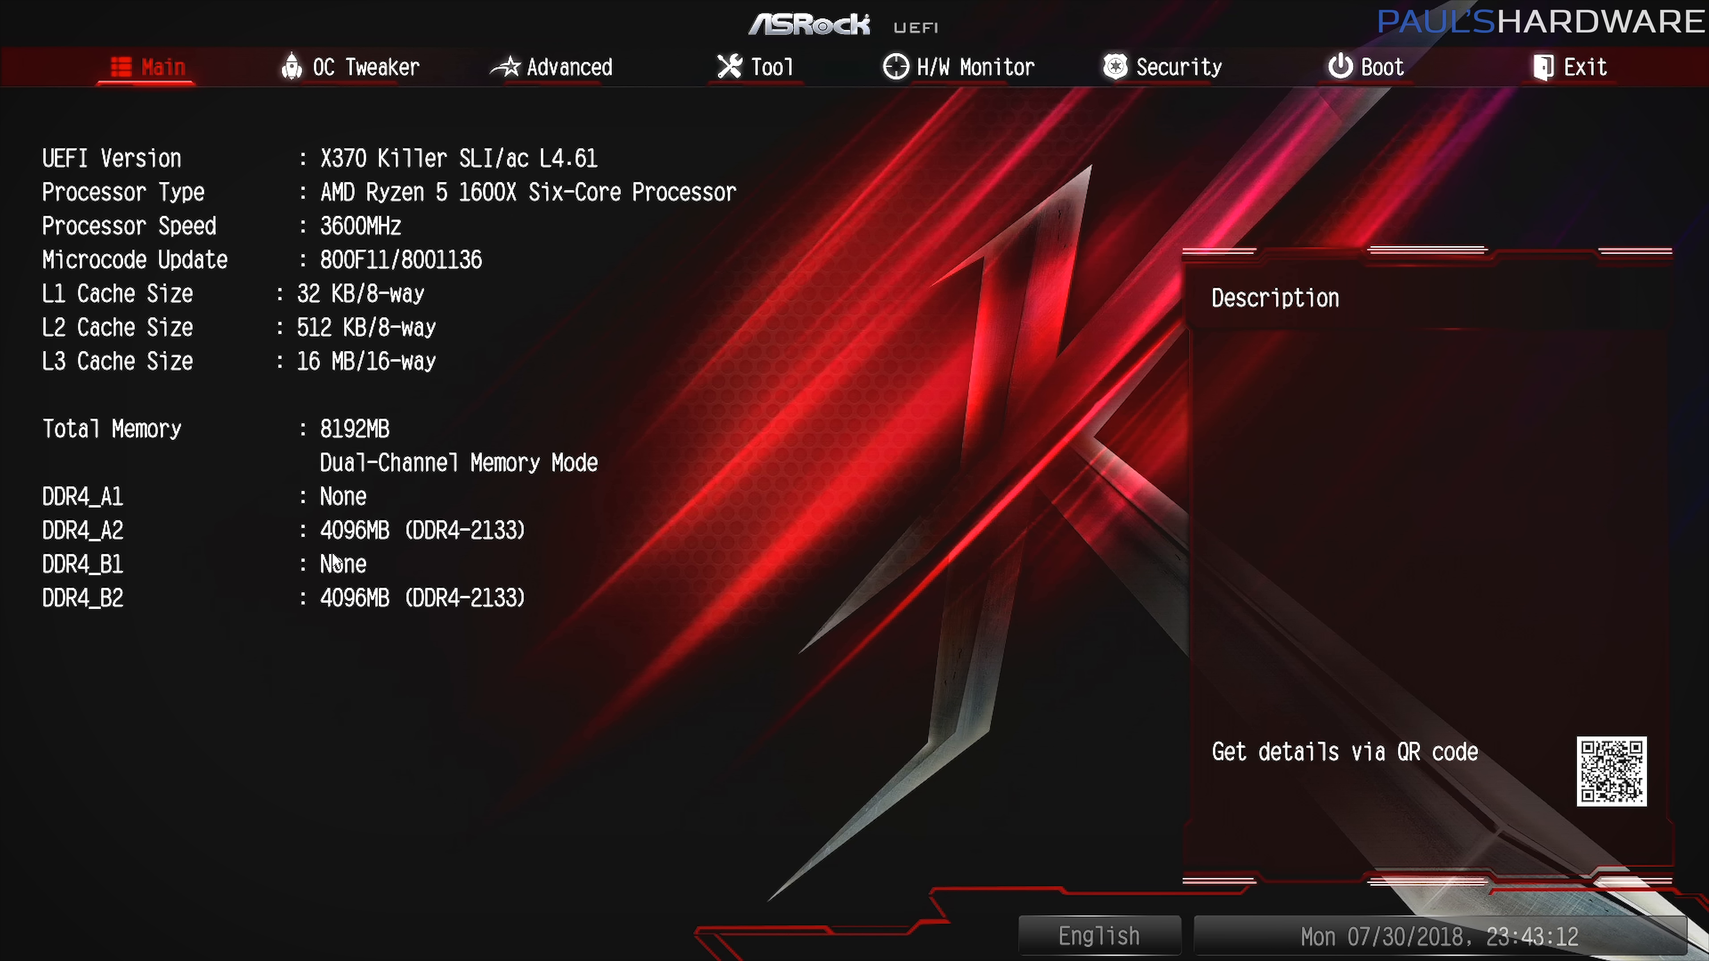
pyautogui.moveTo(340, 554)
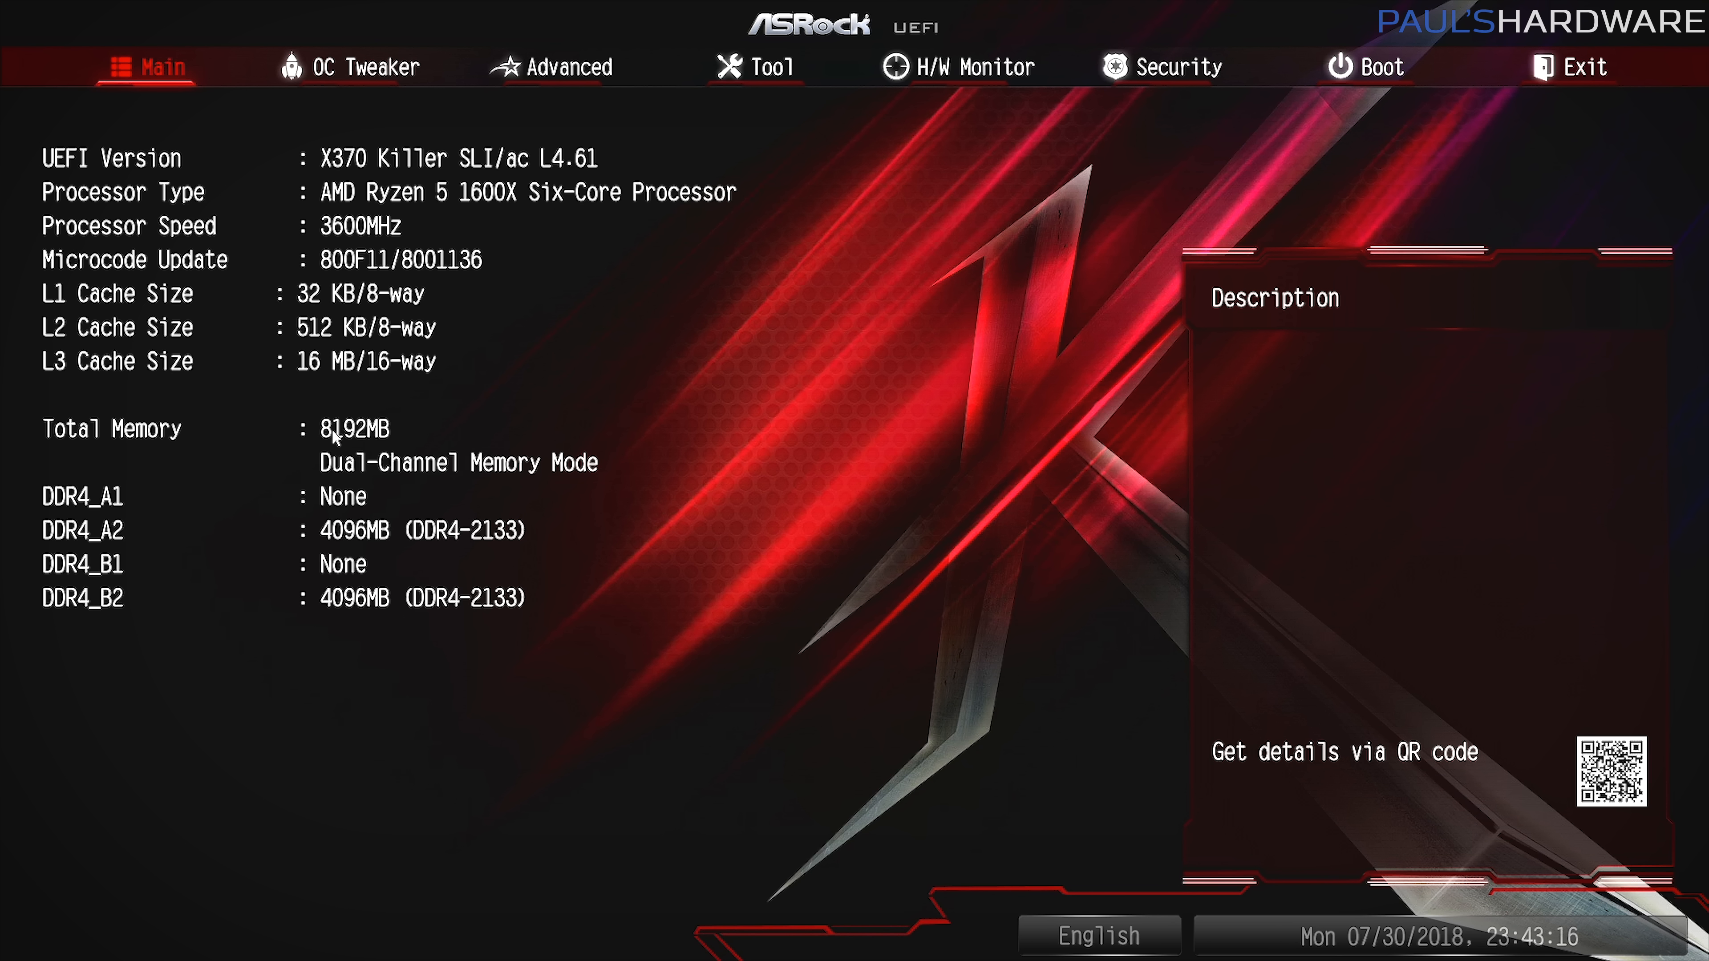
# Confirm the SanDisk SSD and WDC hard drive appear under Storage Configuration, then reach the Exit page.
pyautogui.click(554, 67)
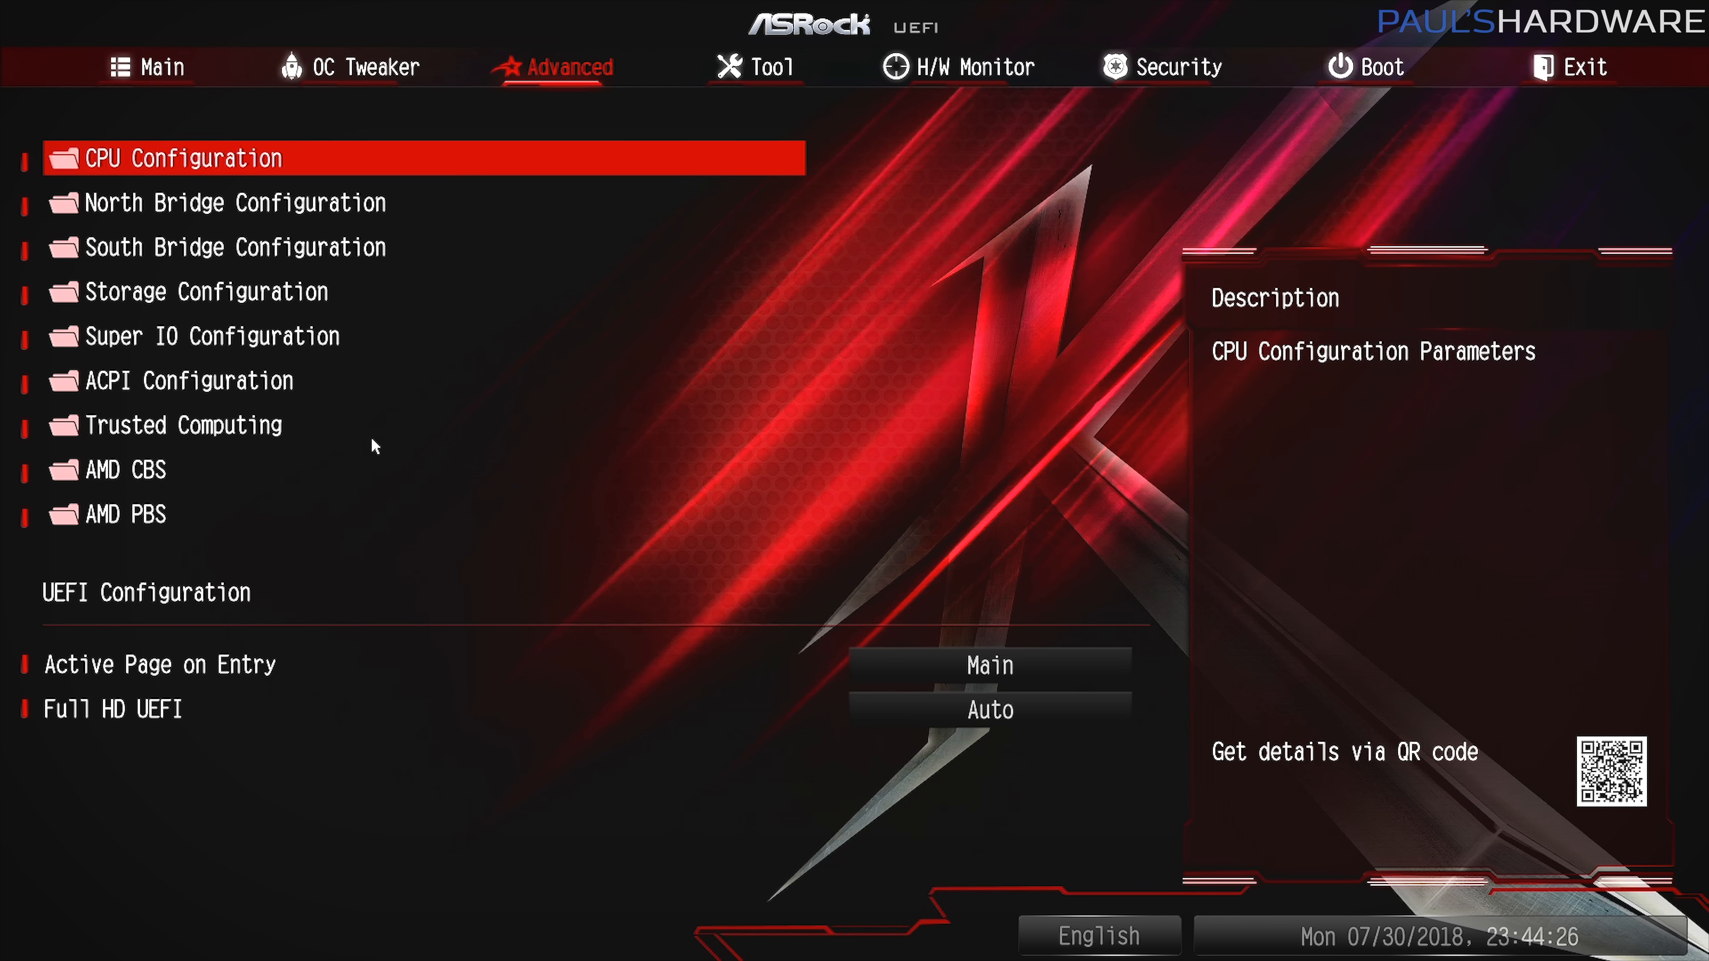
pyautogui.click(215, 291)
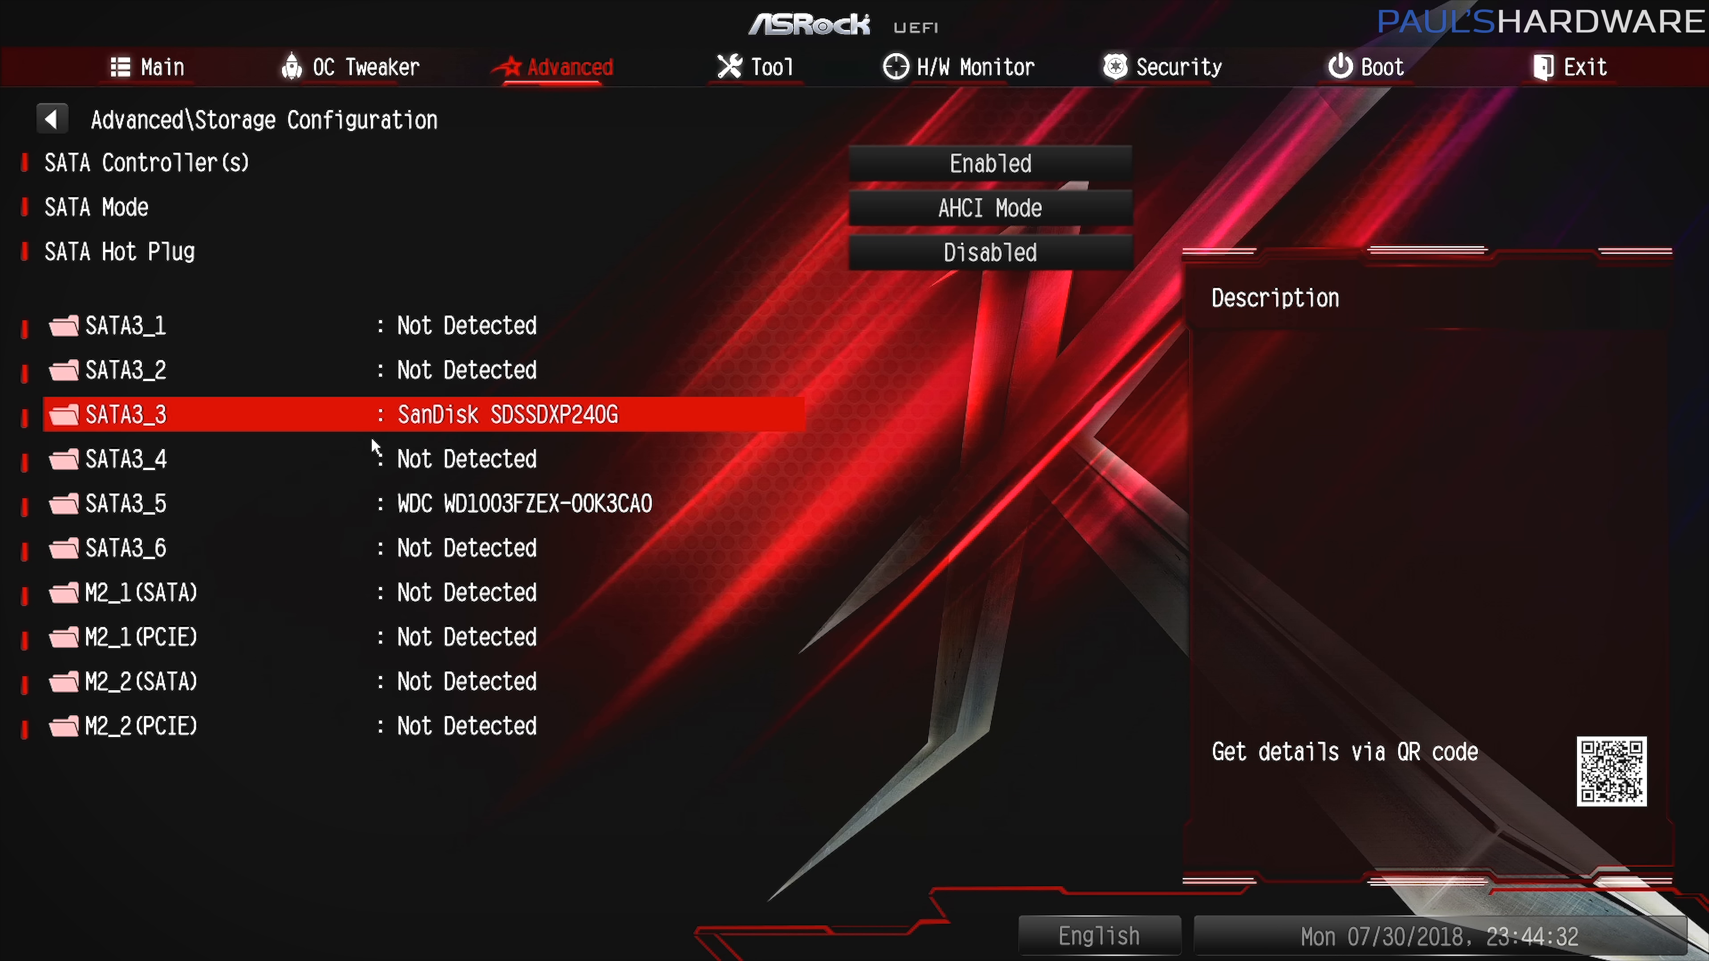
pyautogui.press('Down')
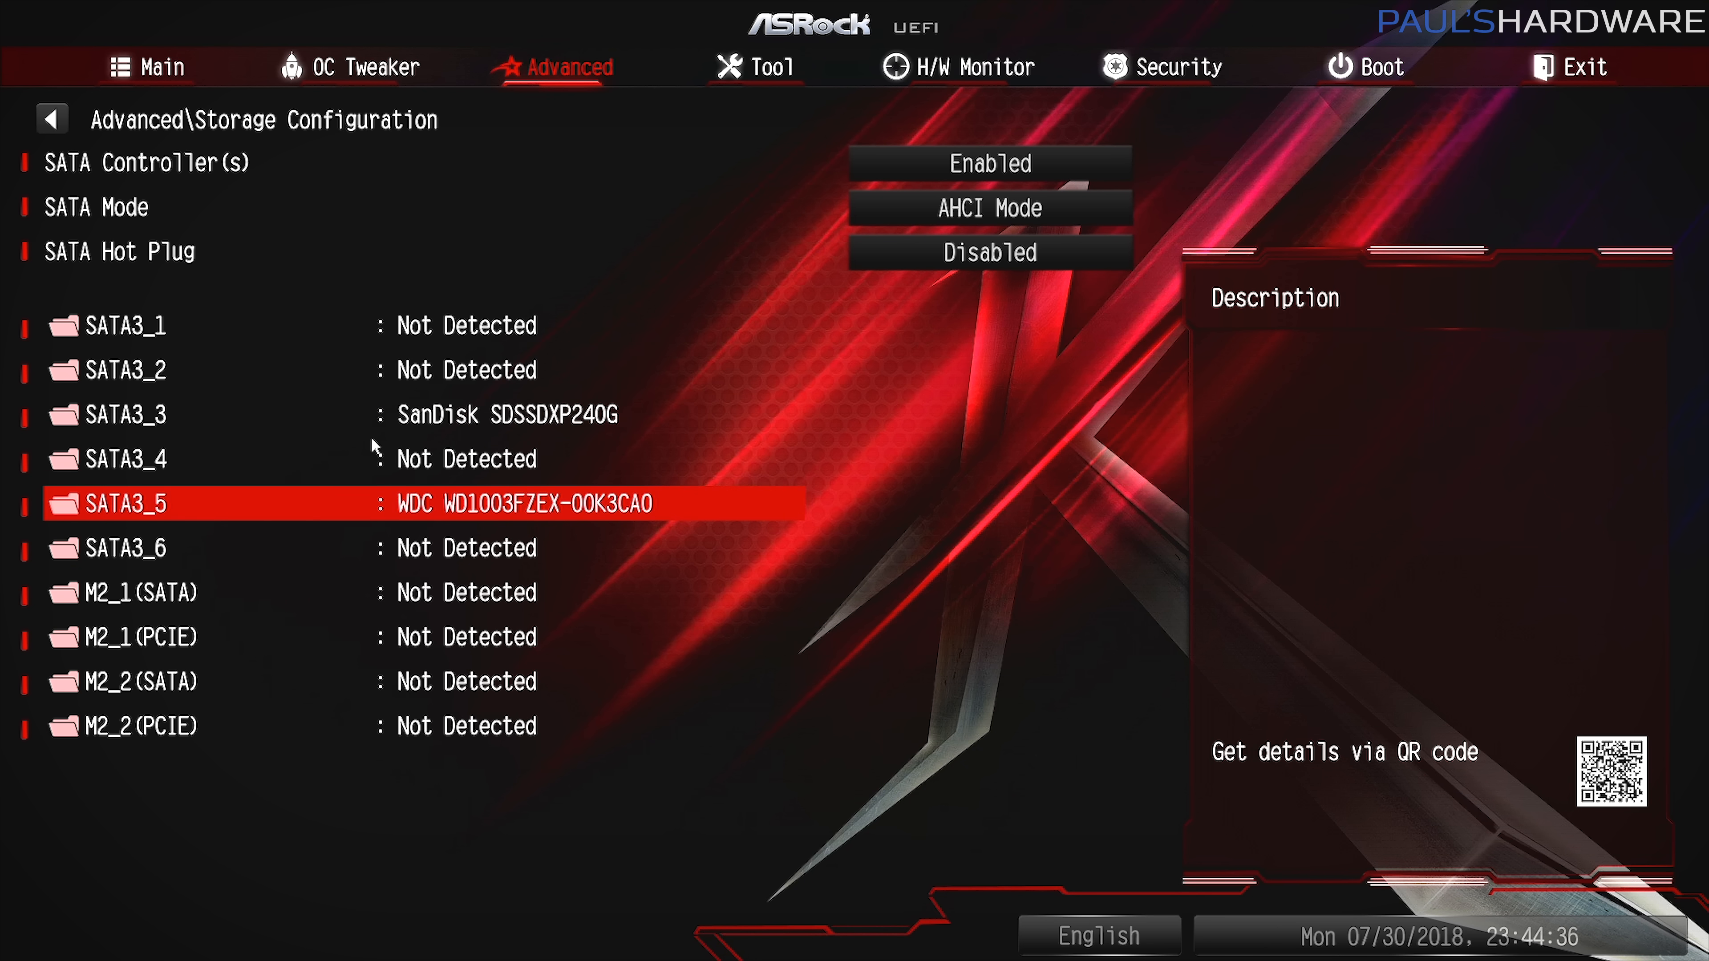
pyautogui.click(1568, 67)
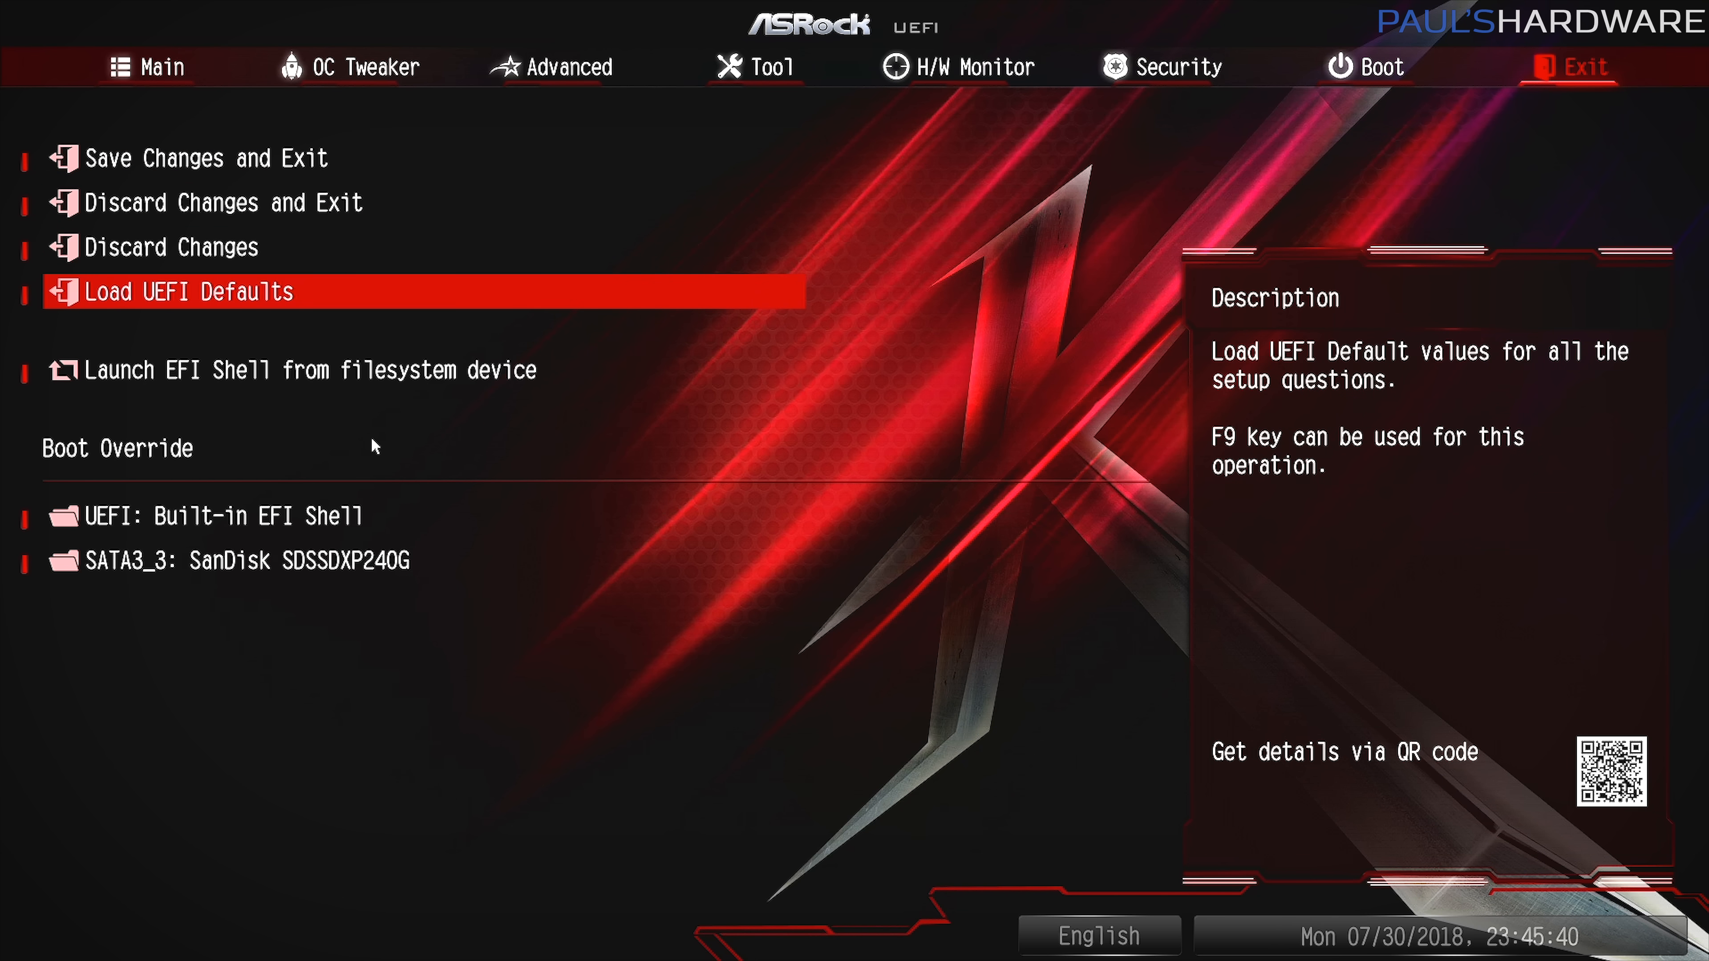
# Enable the XMP memory profile in OC Tweaker and save changes on exit.
pyautogui.click(566, 67)
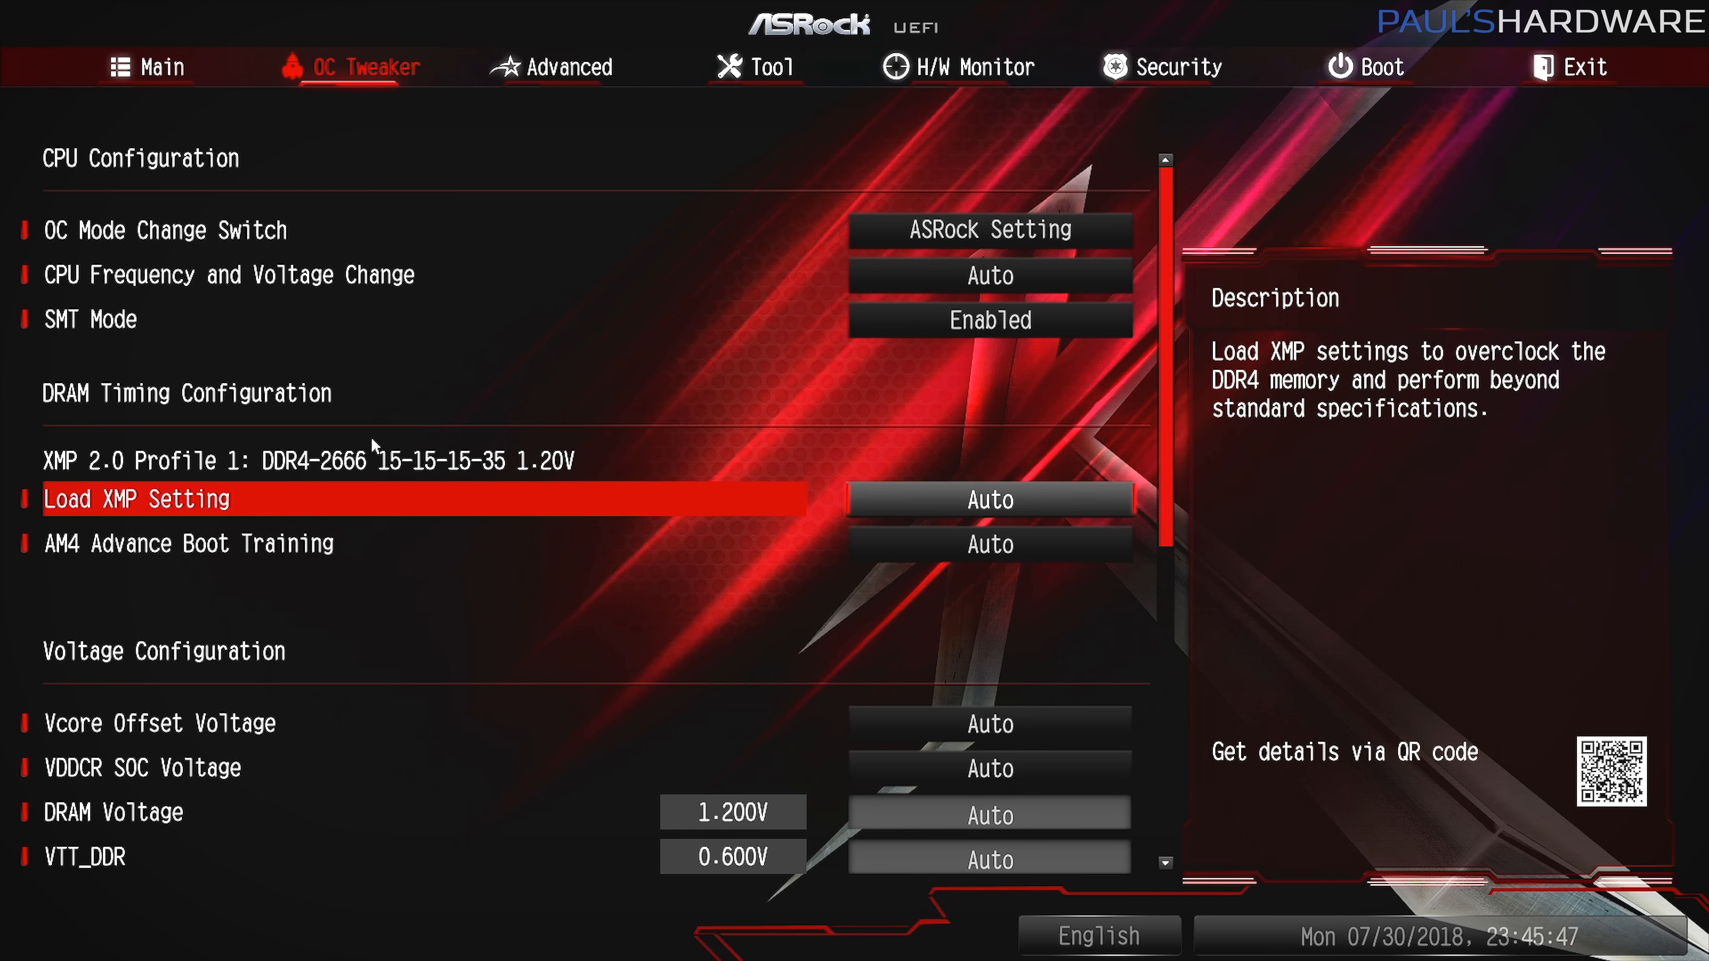
pyautogui.click(986, 499)
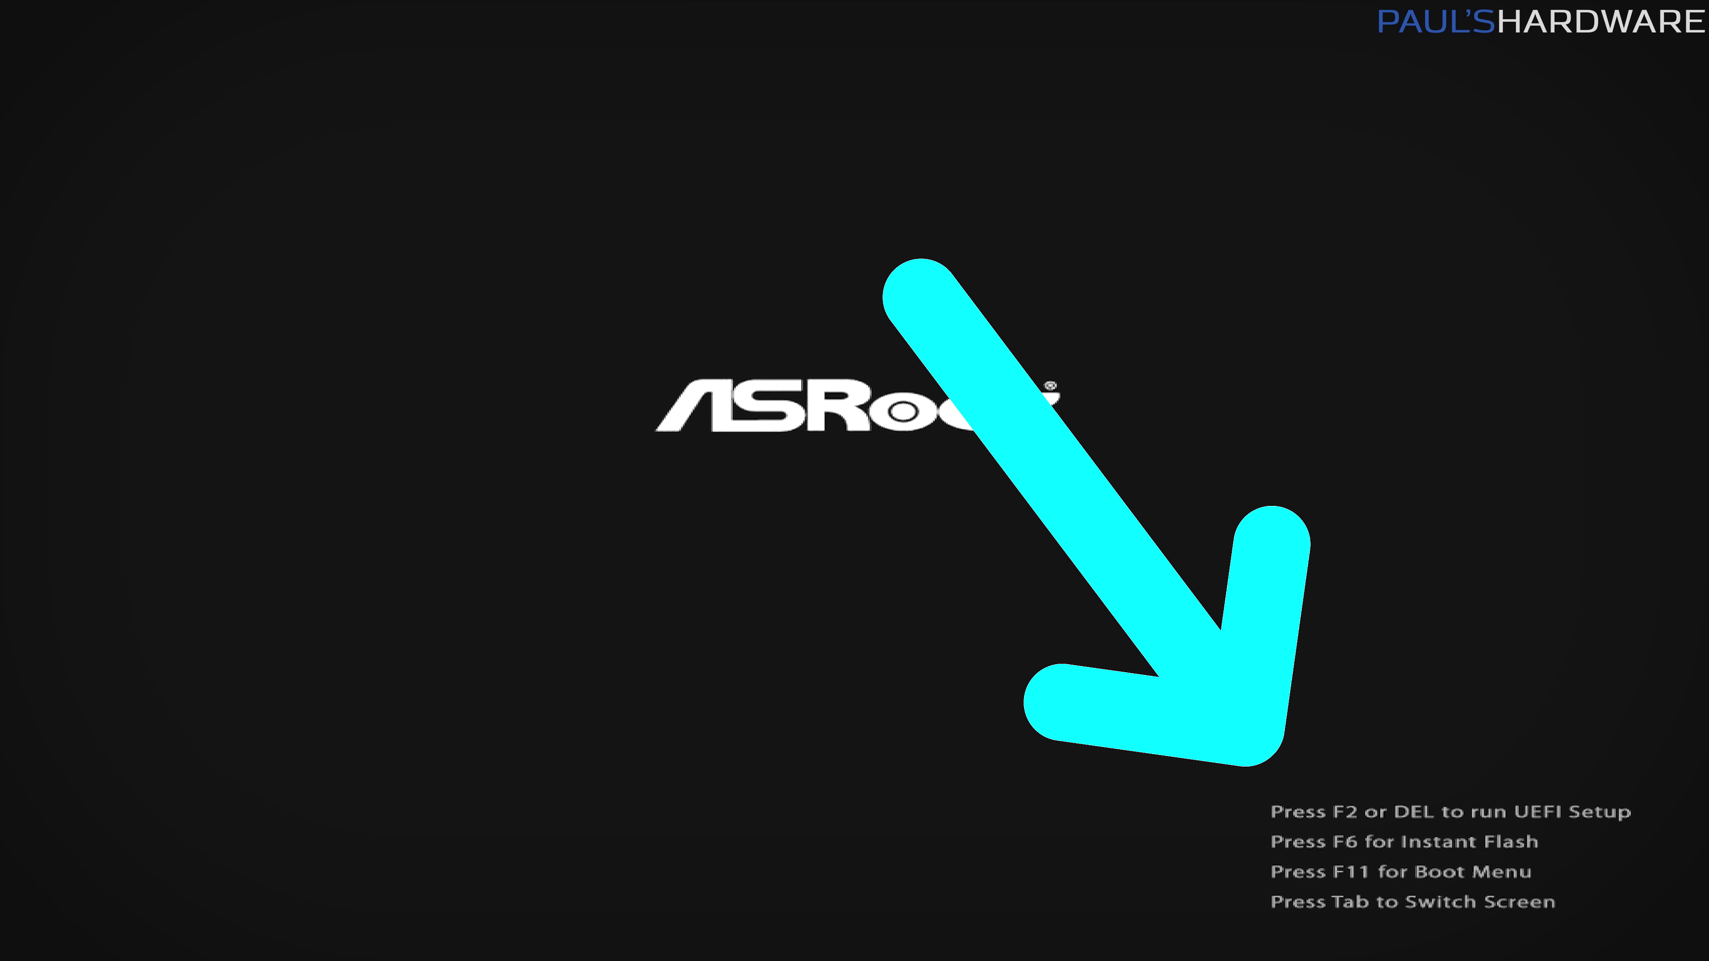
# Bring up the F11 boot menu listing the EFI Shell, SanDisk SSD and WDC hard drive.
pyautogui.press('f11')
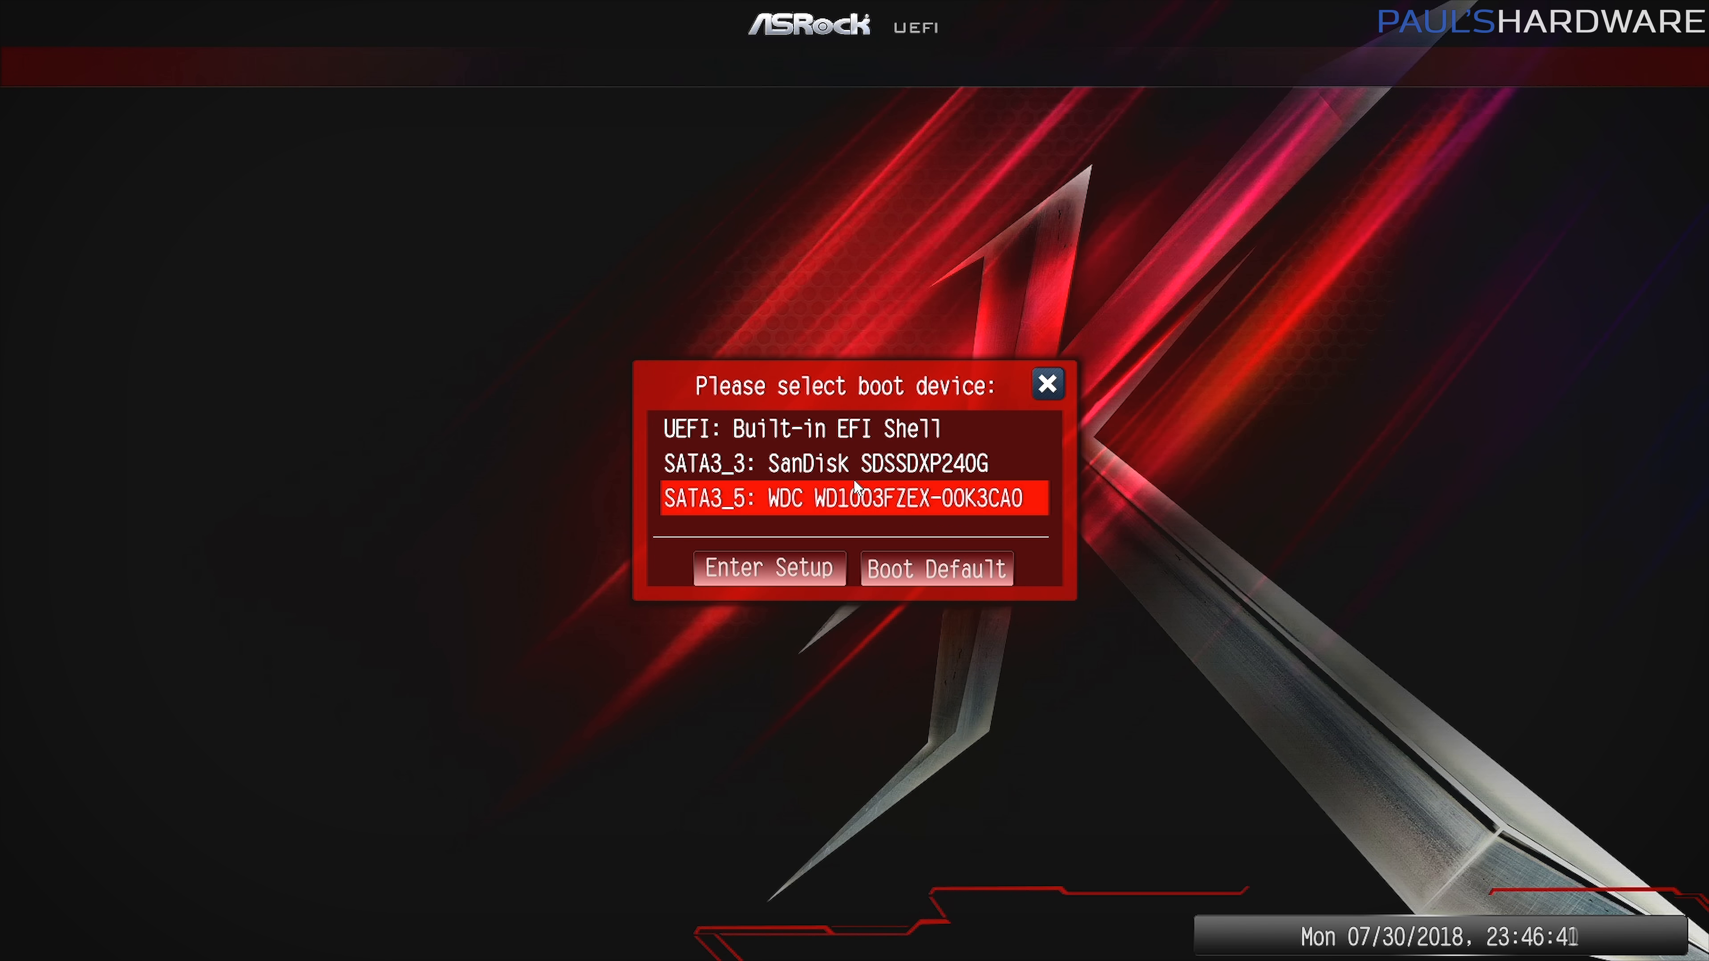
pyautogui.press('up')
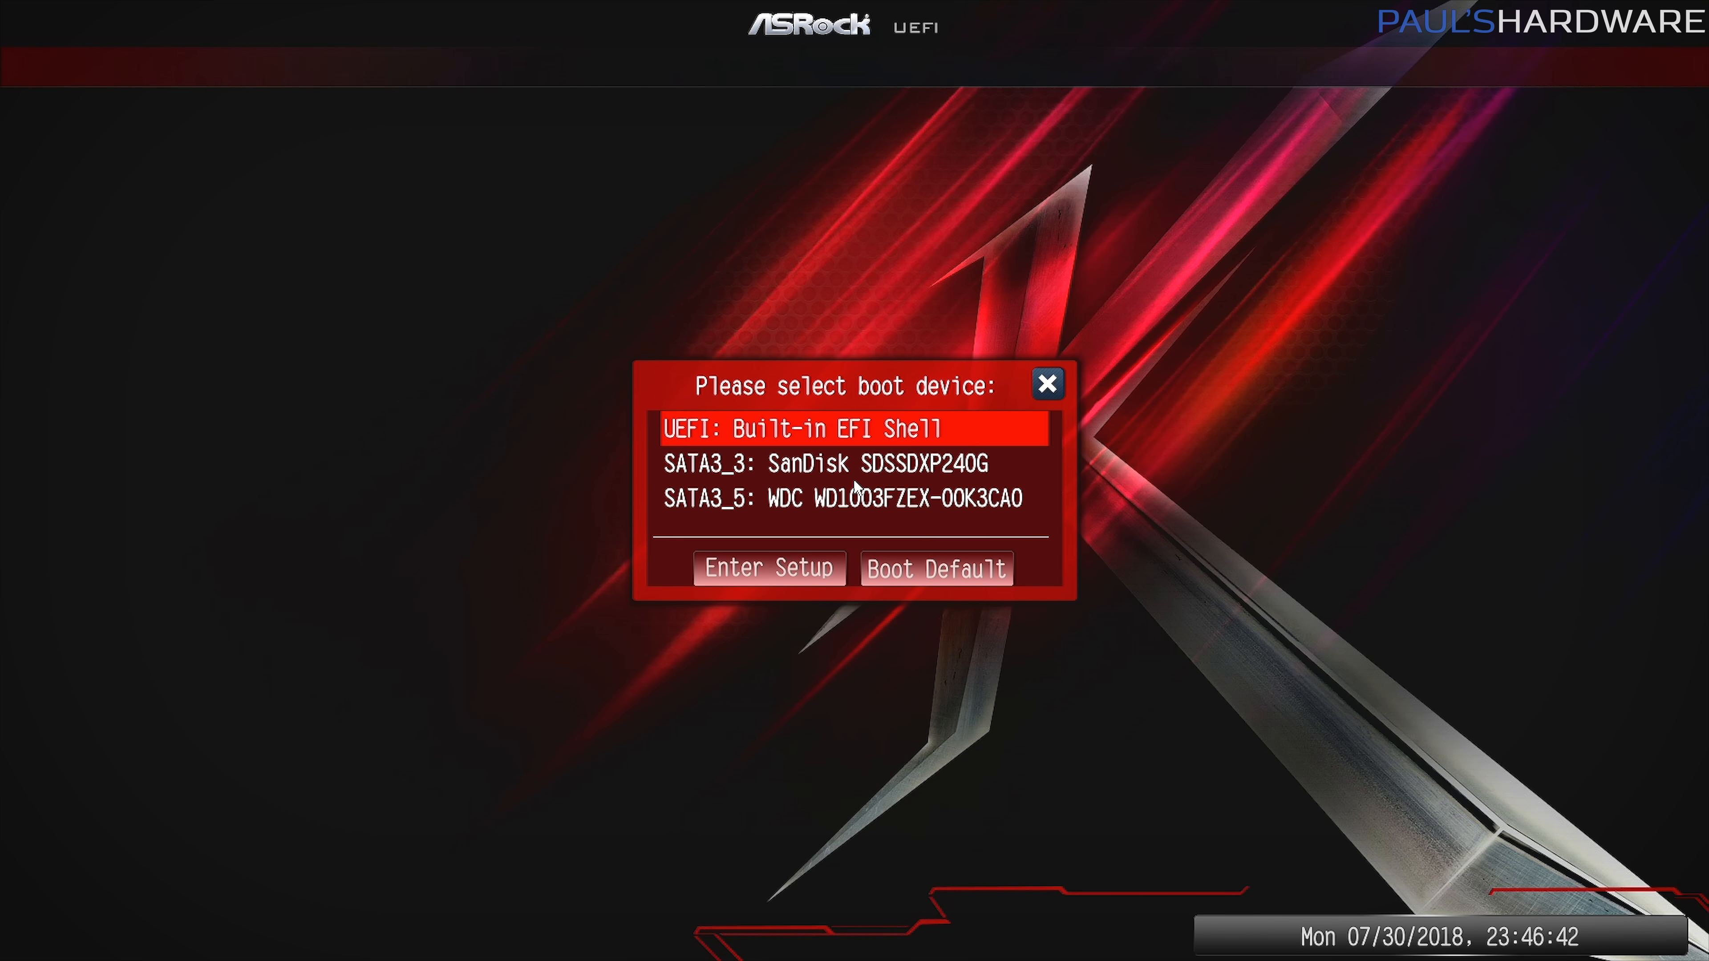